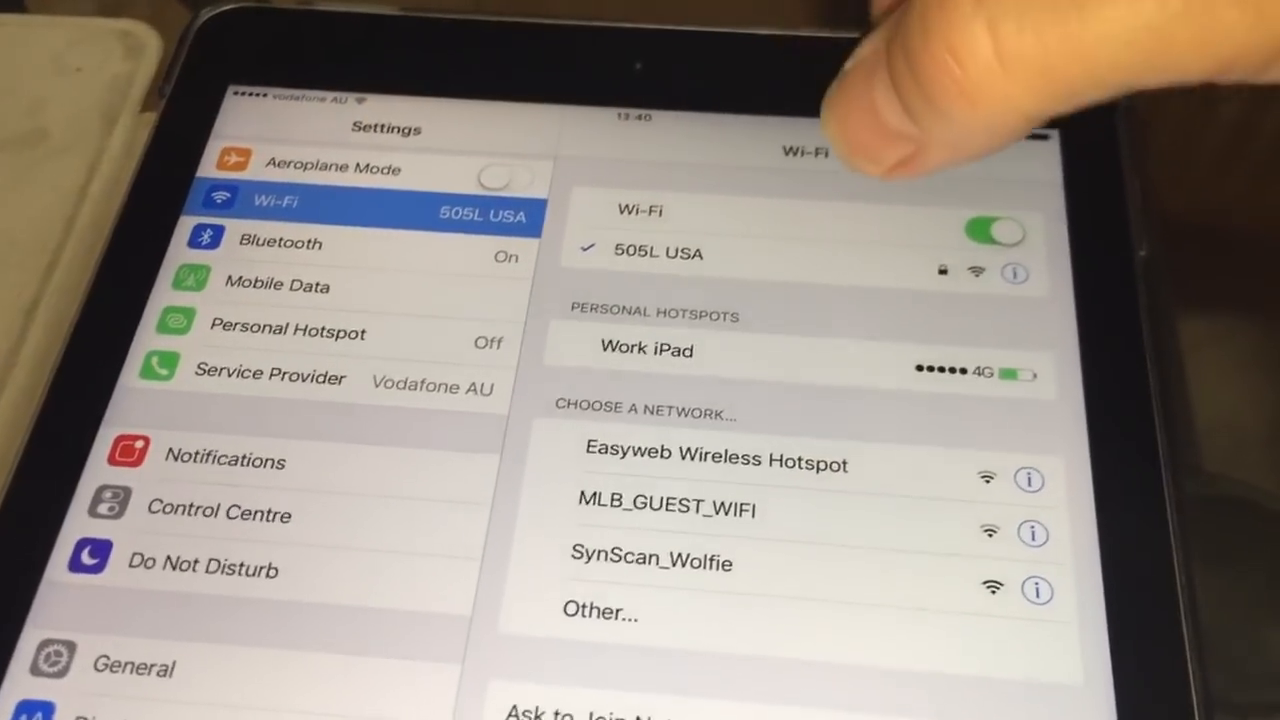
- Join the SynScan_Wolfie Wi-Fi network from the Settings network list
scroll("down", 3)
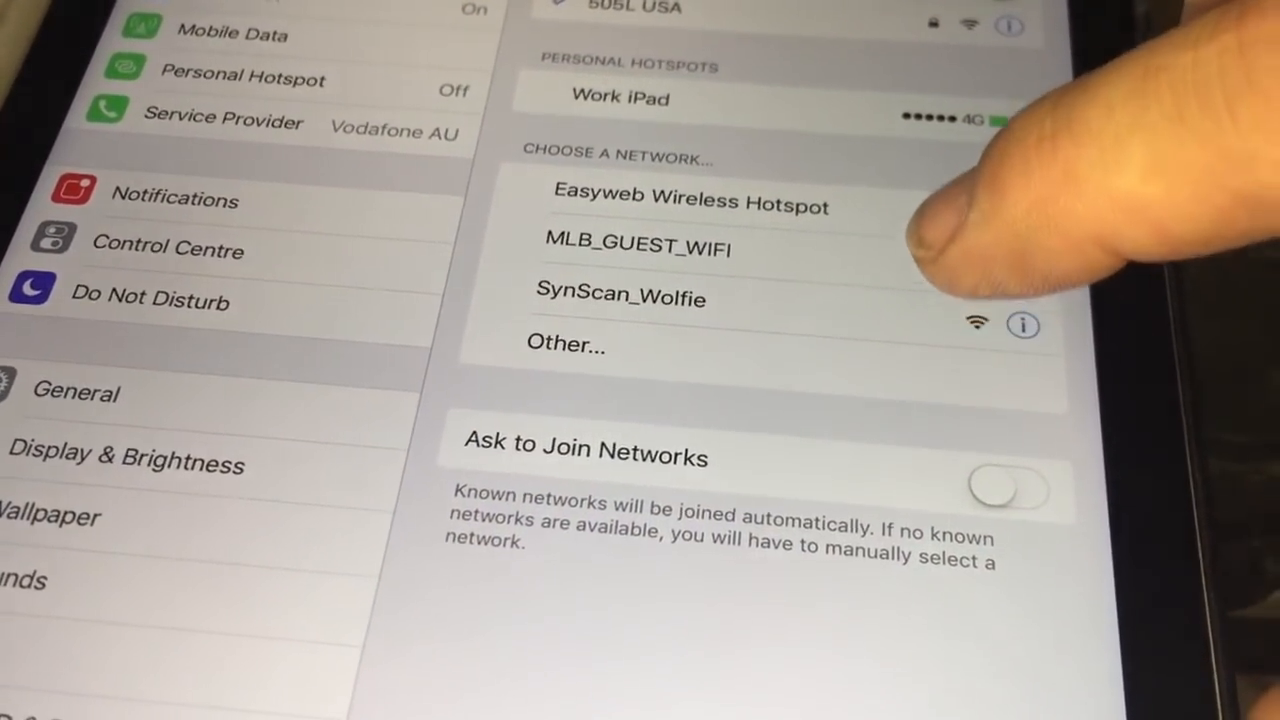
left_click(620, 298)
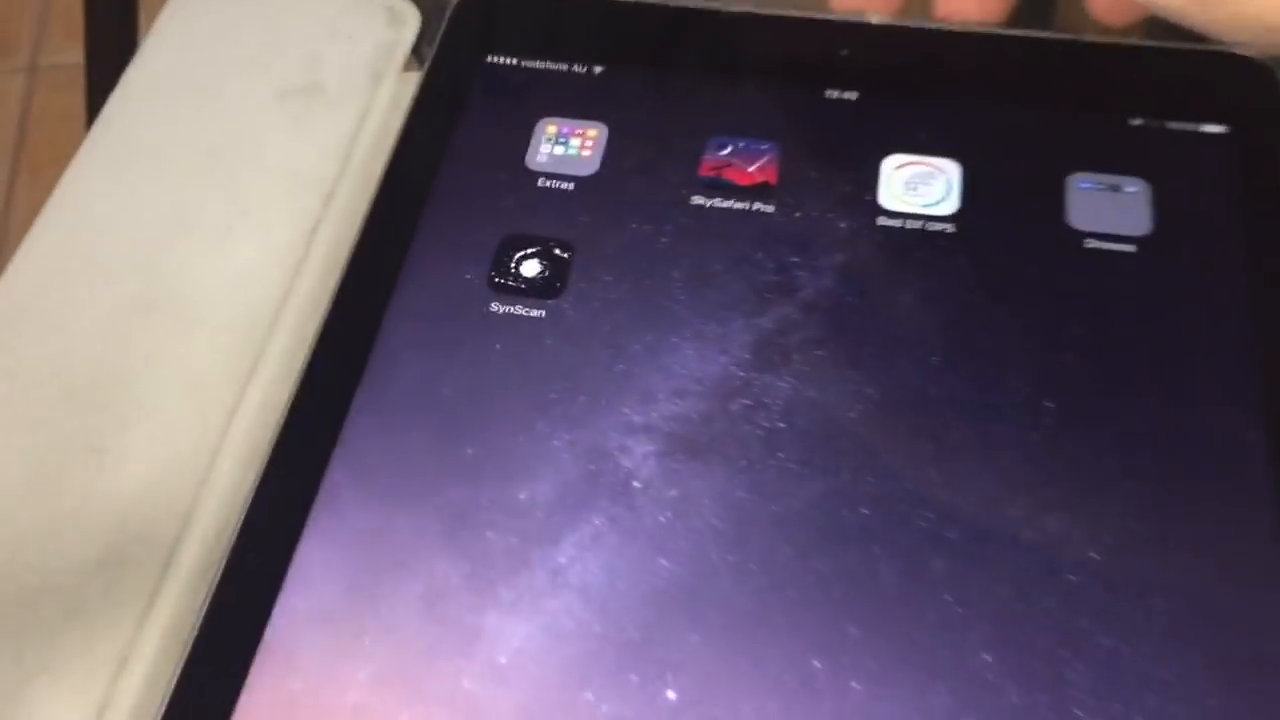
- Launch SynScan from the home screen to reach its main menu
left_click(525, 260)
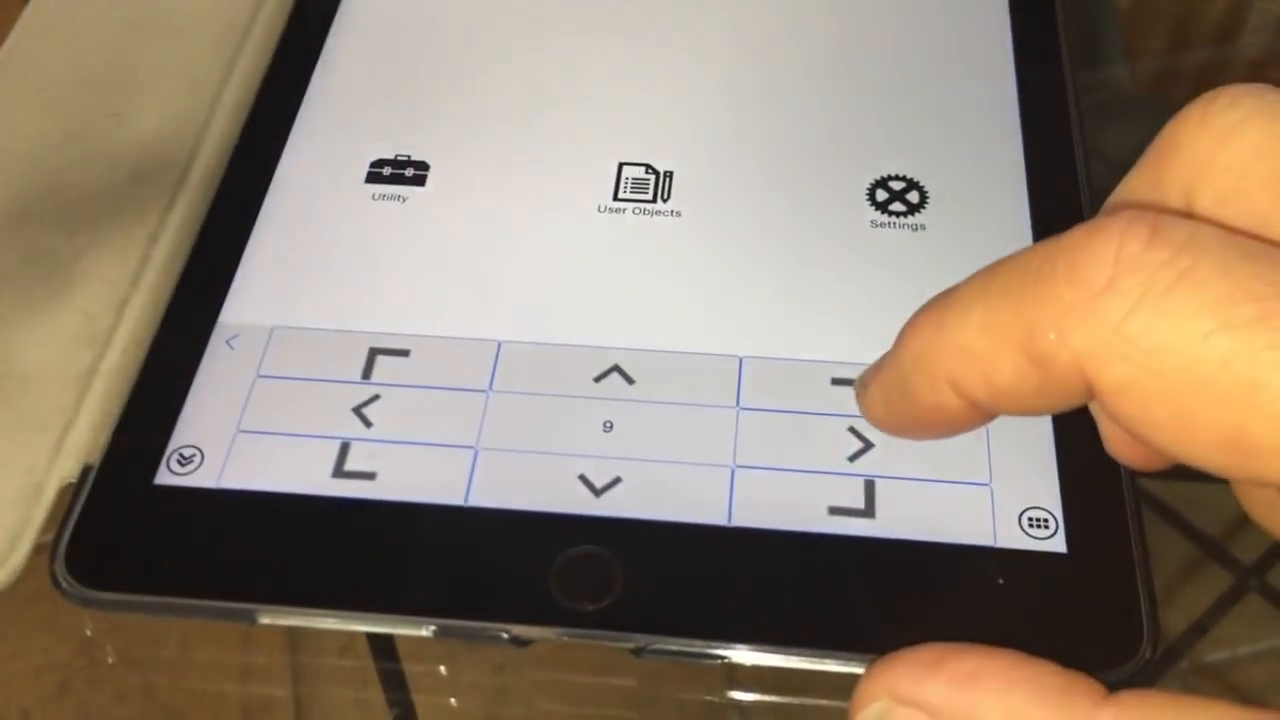
left_click(855, 440)
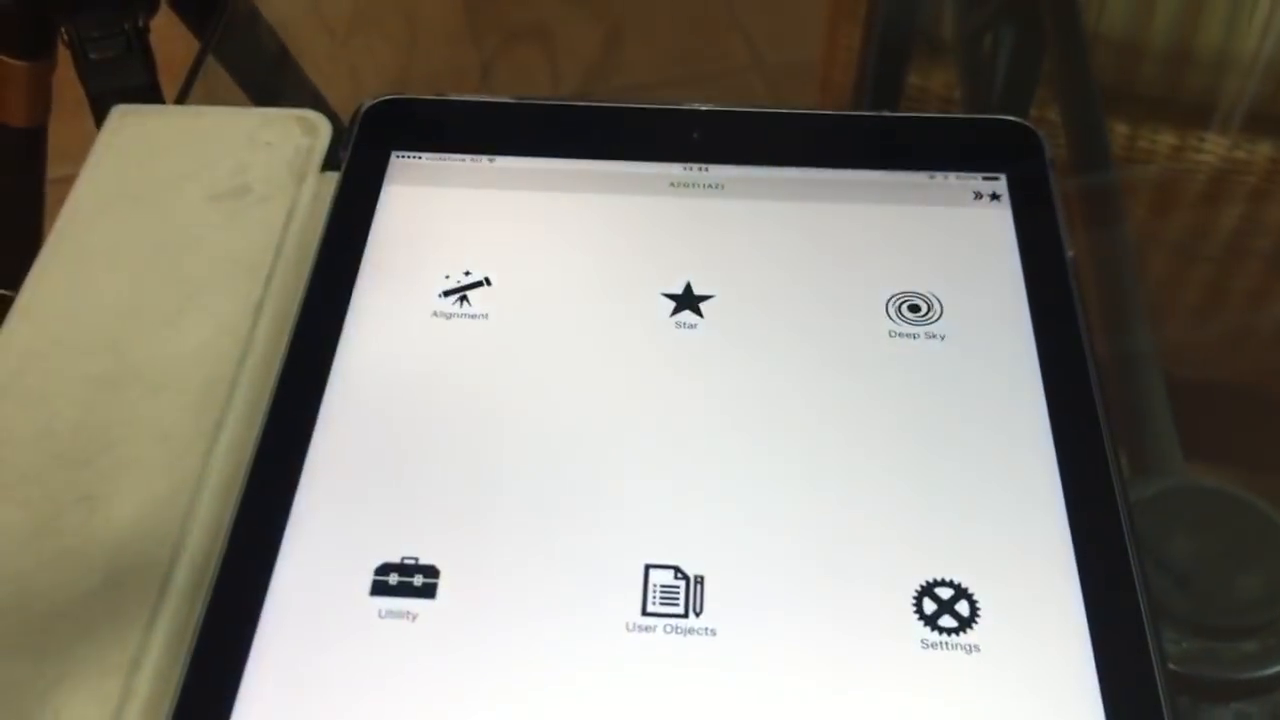
- Turn Night Mode on in SynScan settings, then switch it back off
left_click(946, 600)
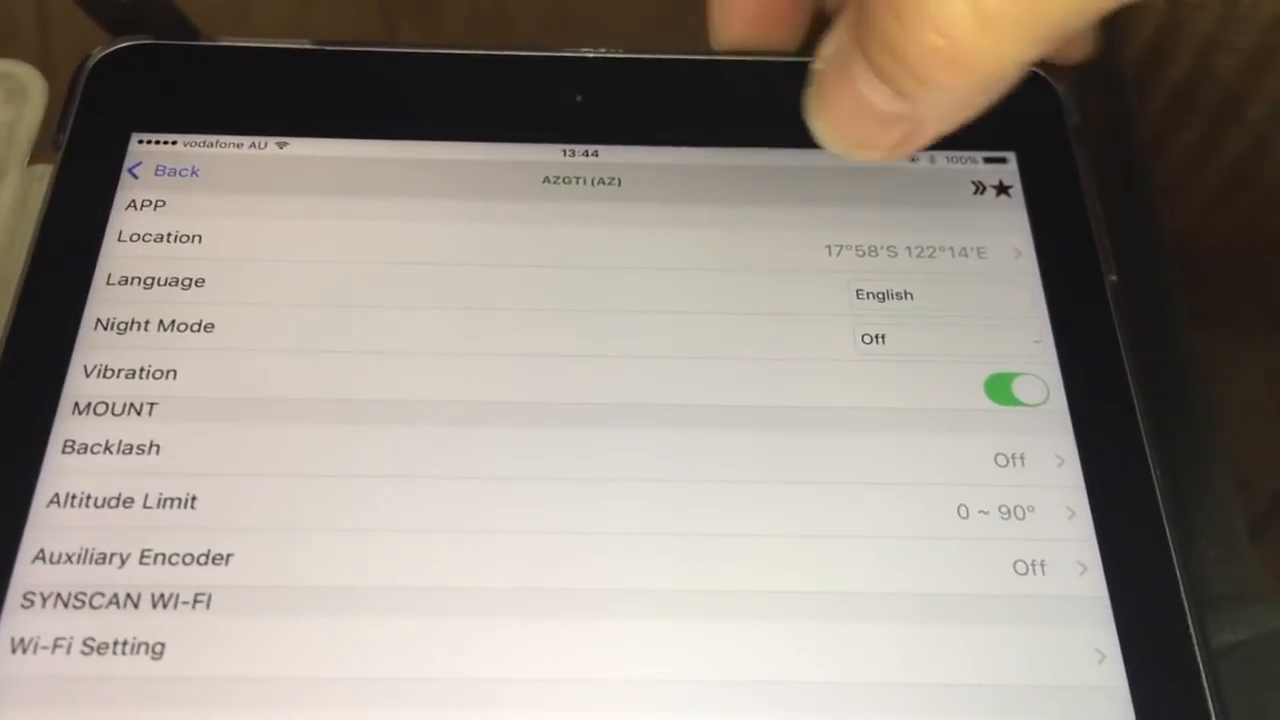
left_click(580, 252)
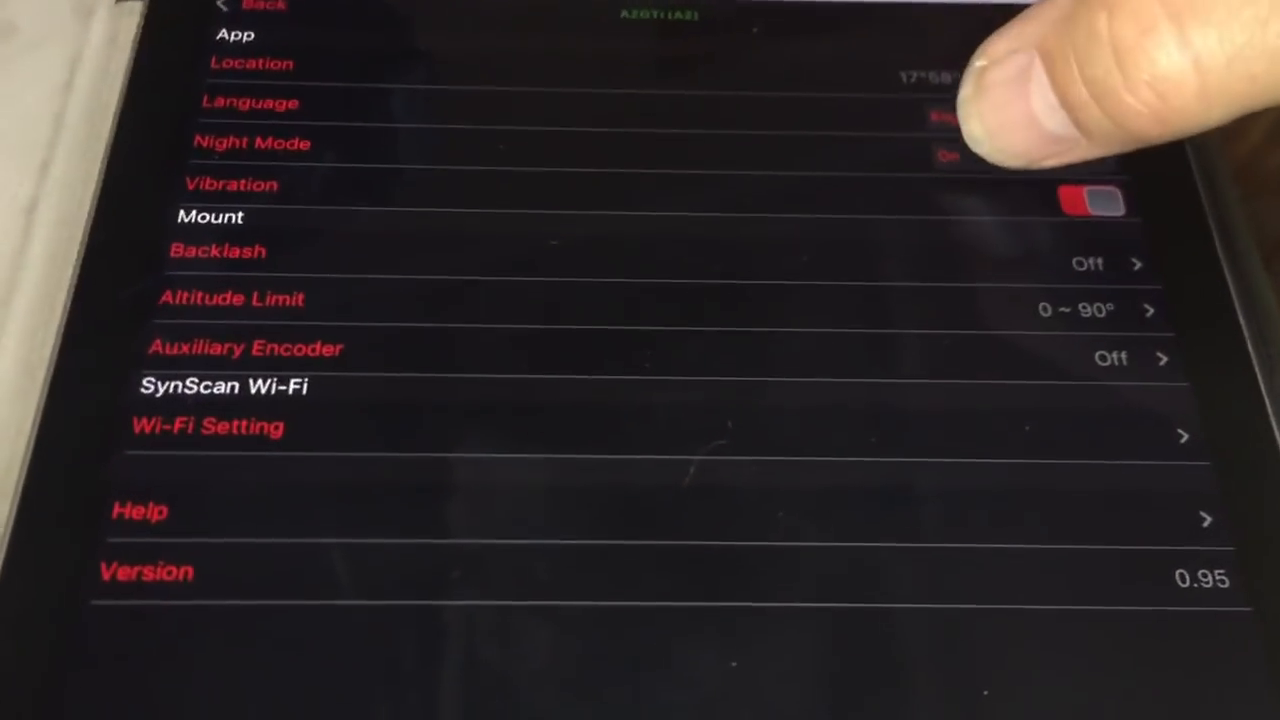
left_click(945, 155)
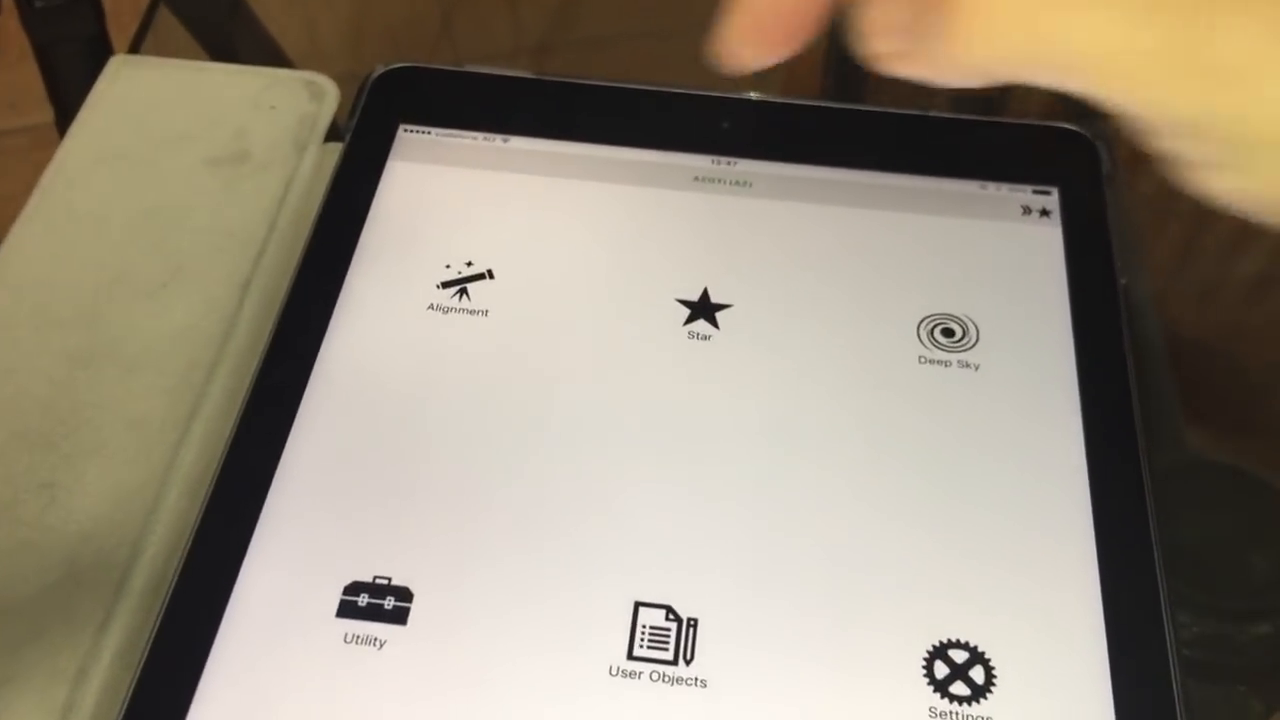
- Start alignment and pick the first alignment star from the Choose 1st Star list
left_click(460, 290)
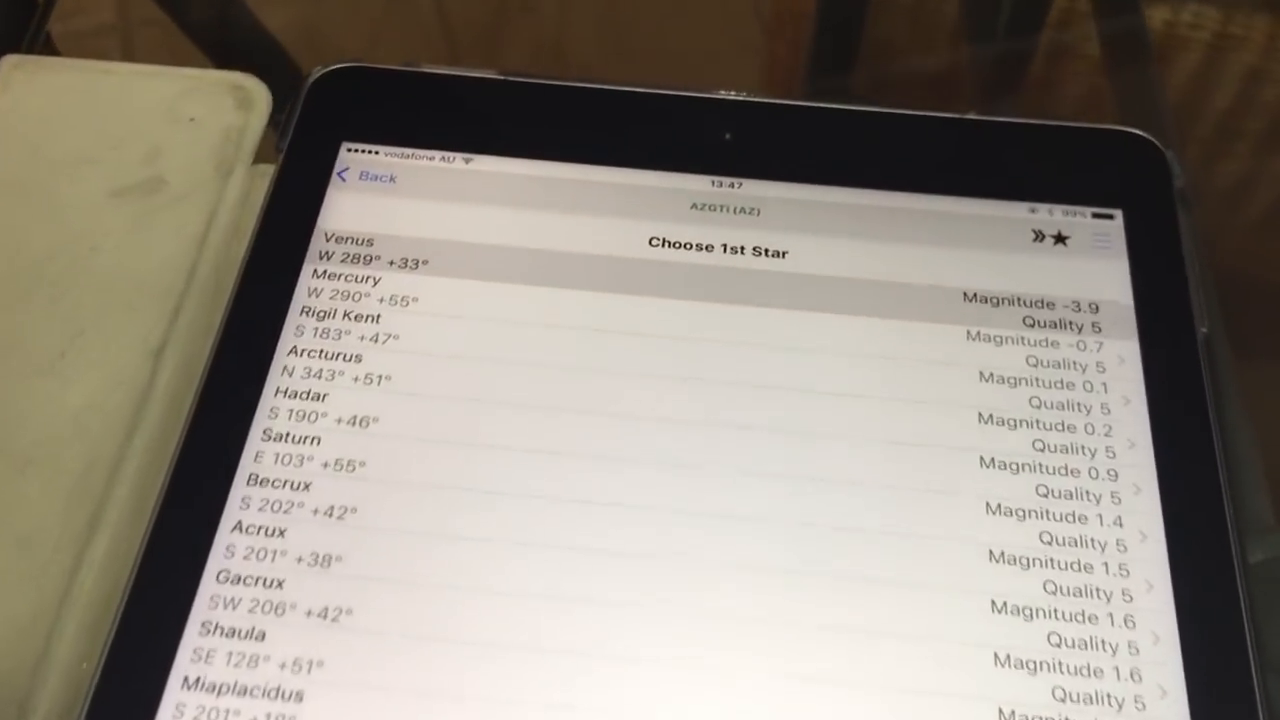
scroll("down", 3)
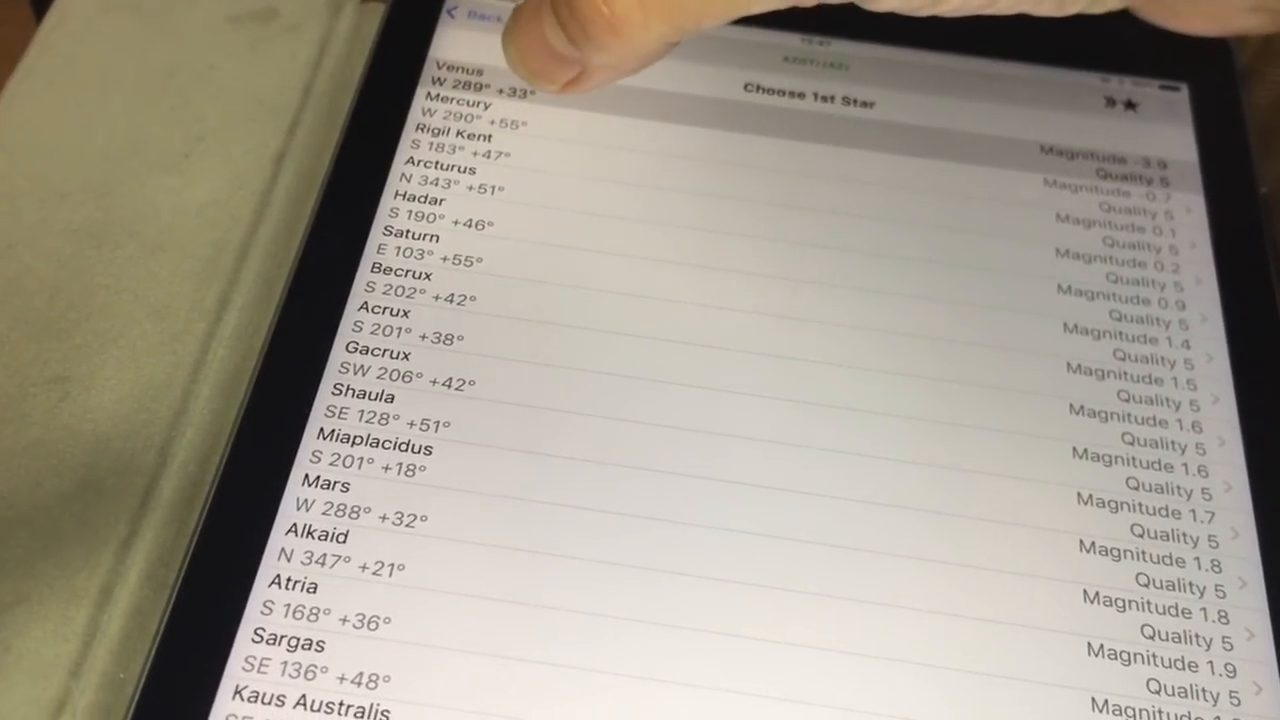
left_click(470, 78)
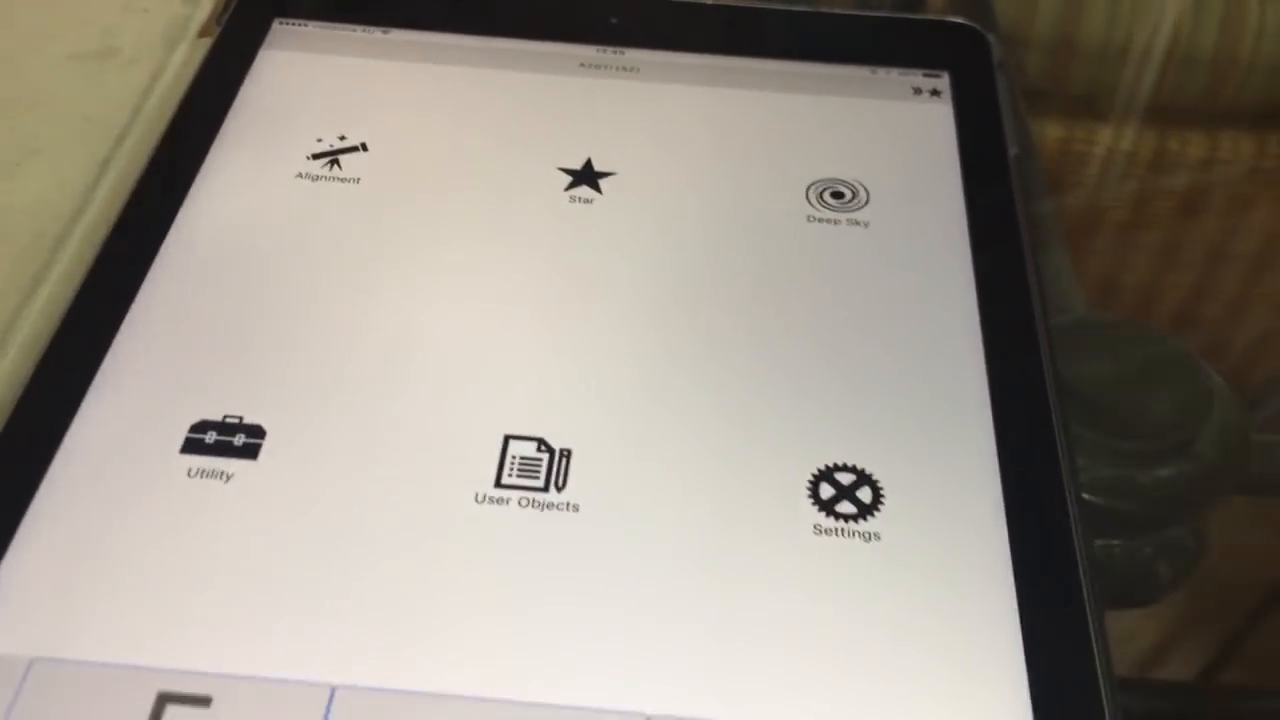
- Request a Go To on Mercury from the Solar System catalogue
left_click(582, 178)
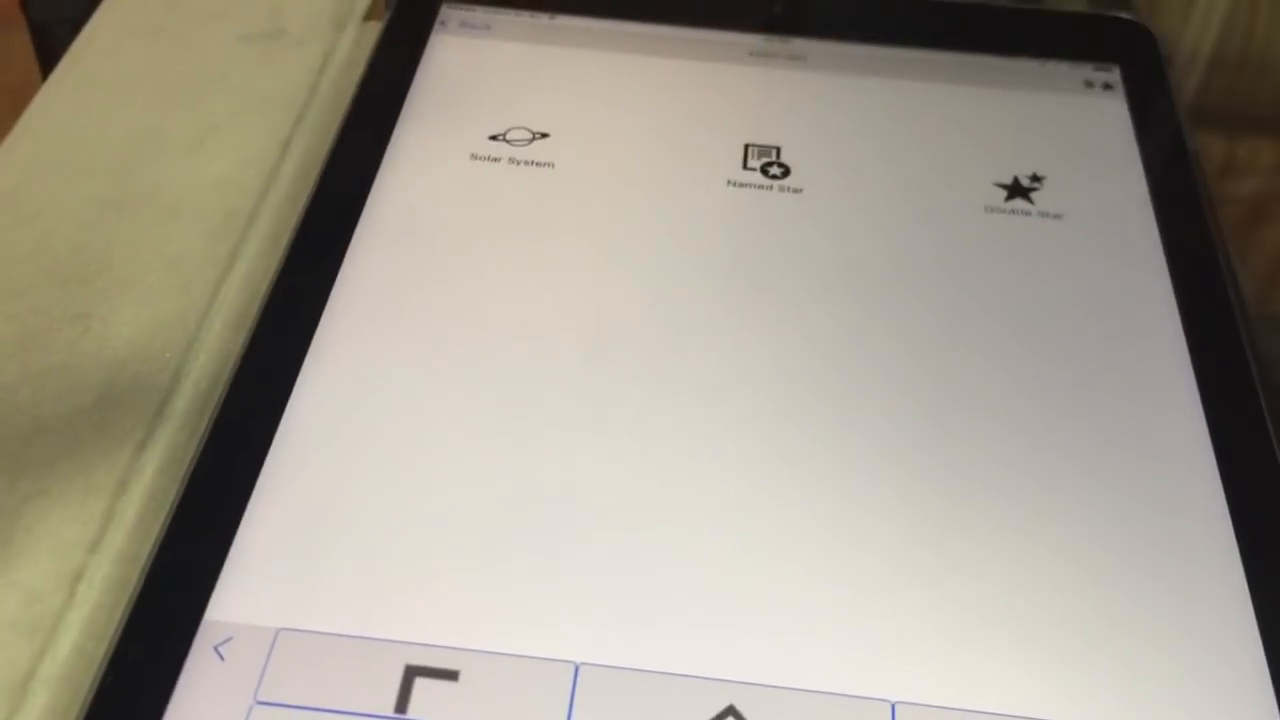
left_click(507, 150)
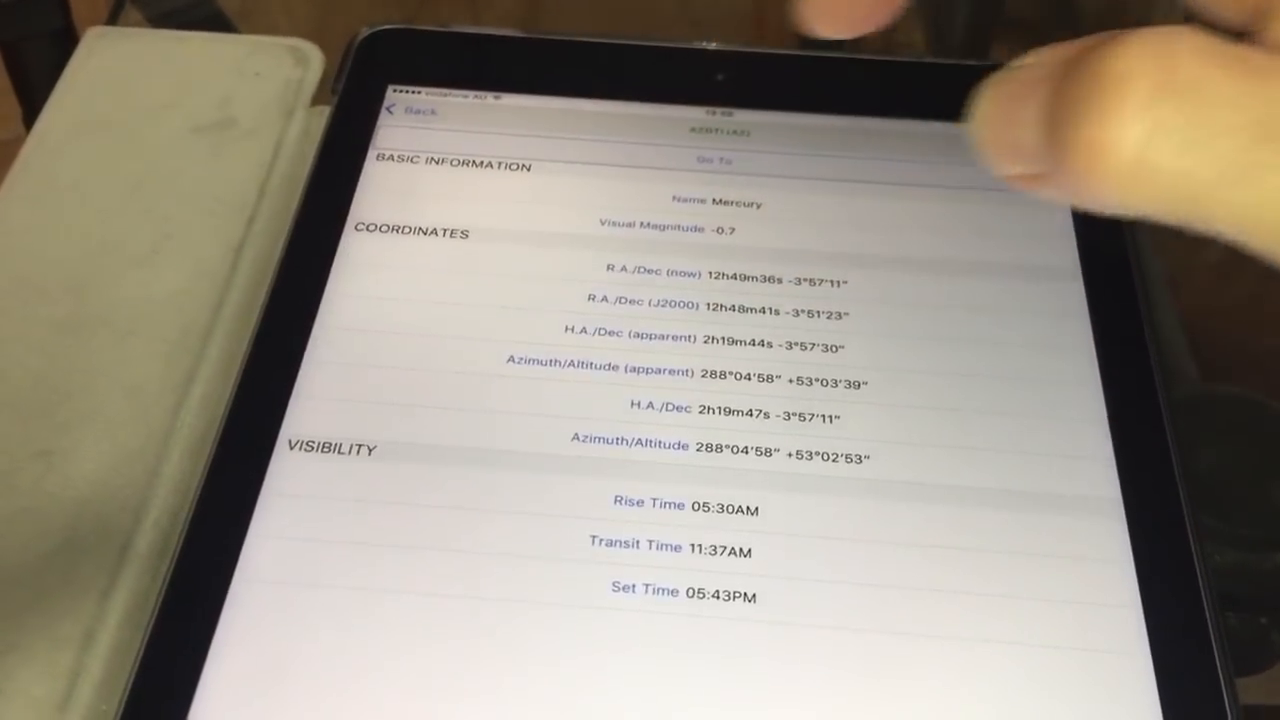
left_click(715, 160)
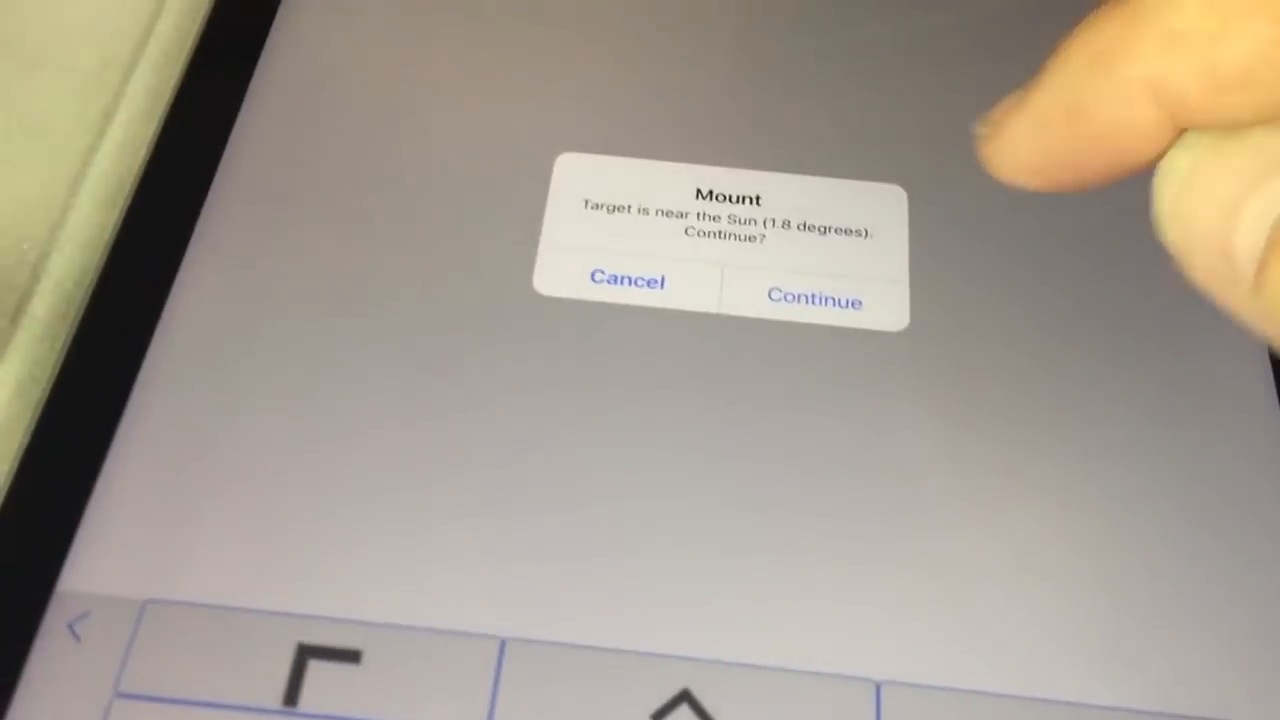
- Continue the Mercury slew past the near-Sun warning
left_click(813, 299)
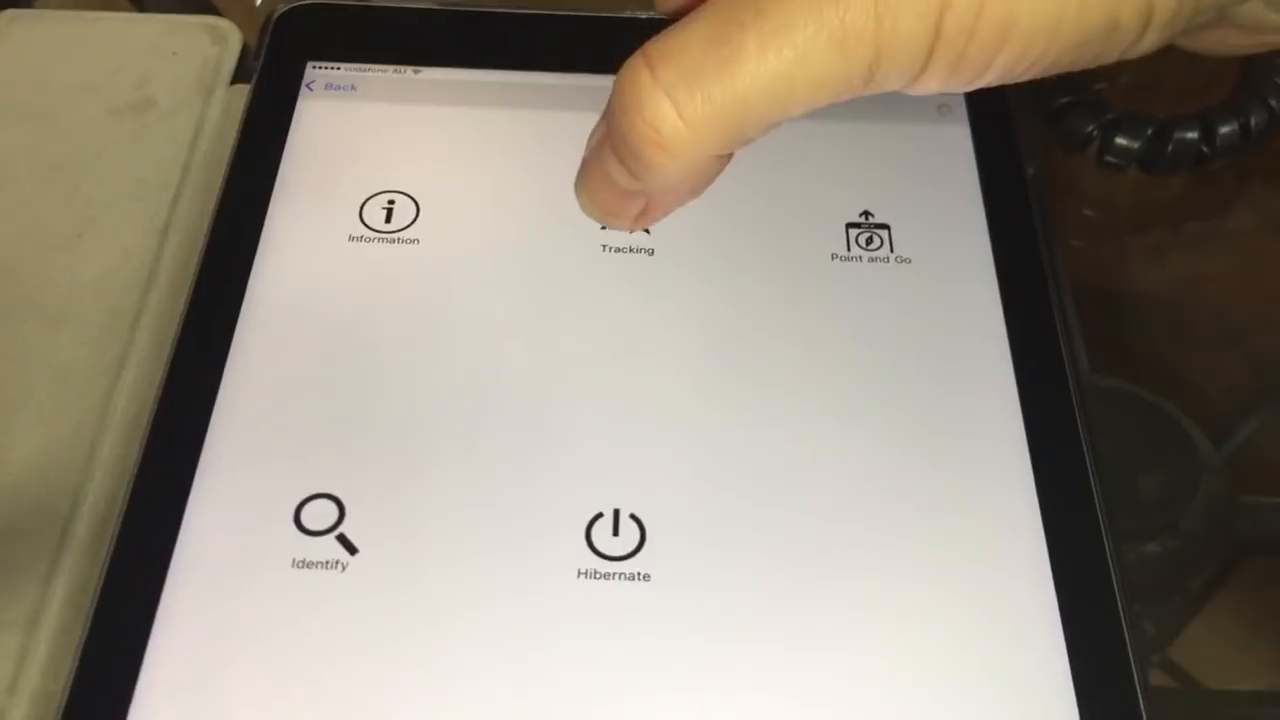
- Choose Simple Sun Tracking under Tracking and acknowledge the eye-safety warning
left_click(625, 220)
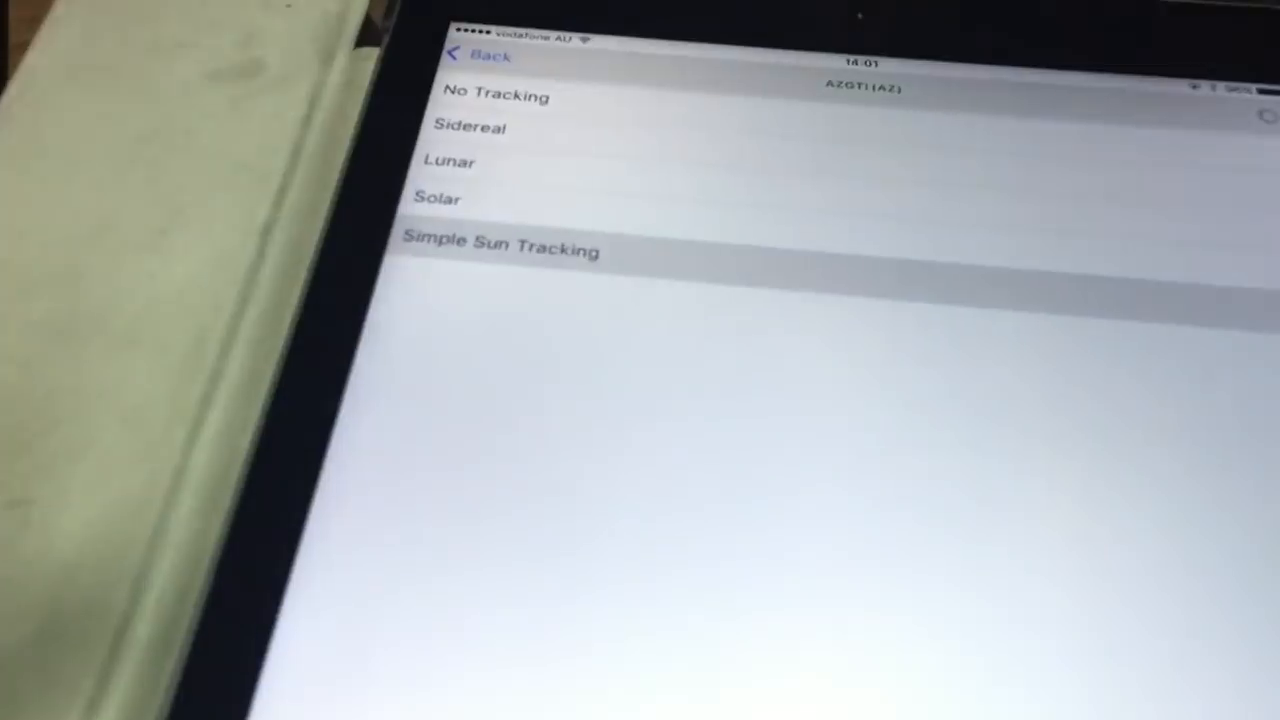
left_click(499, 250)
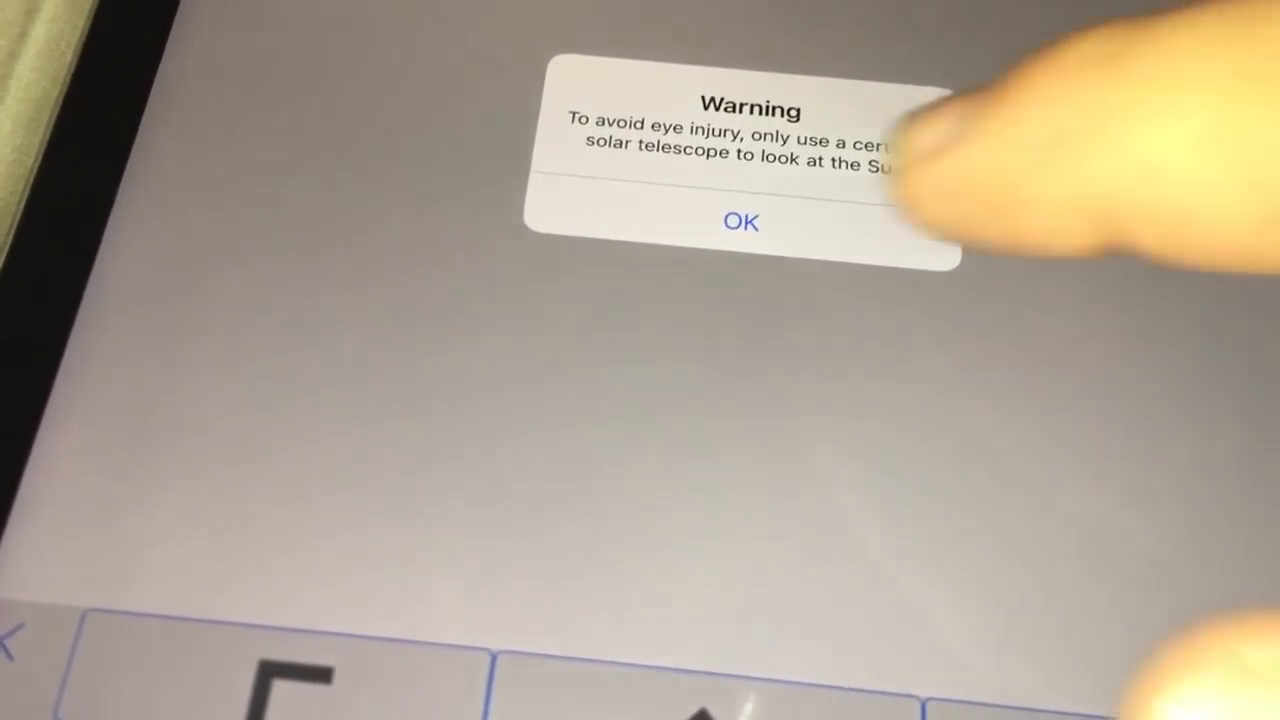
left_click(741, 221)
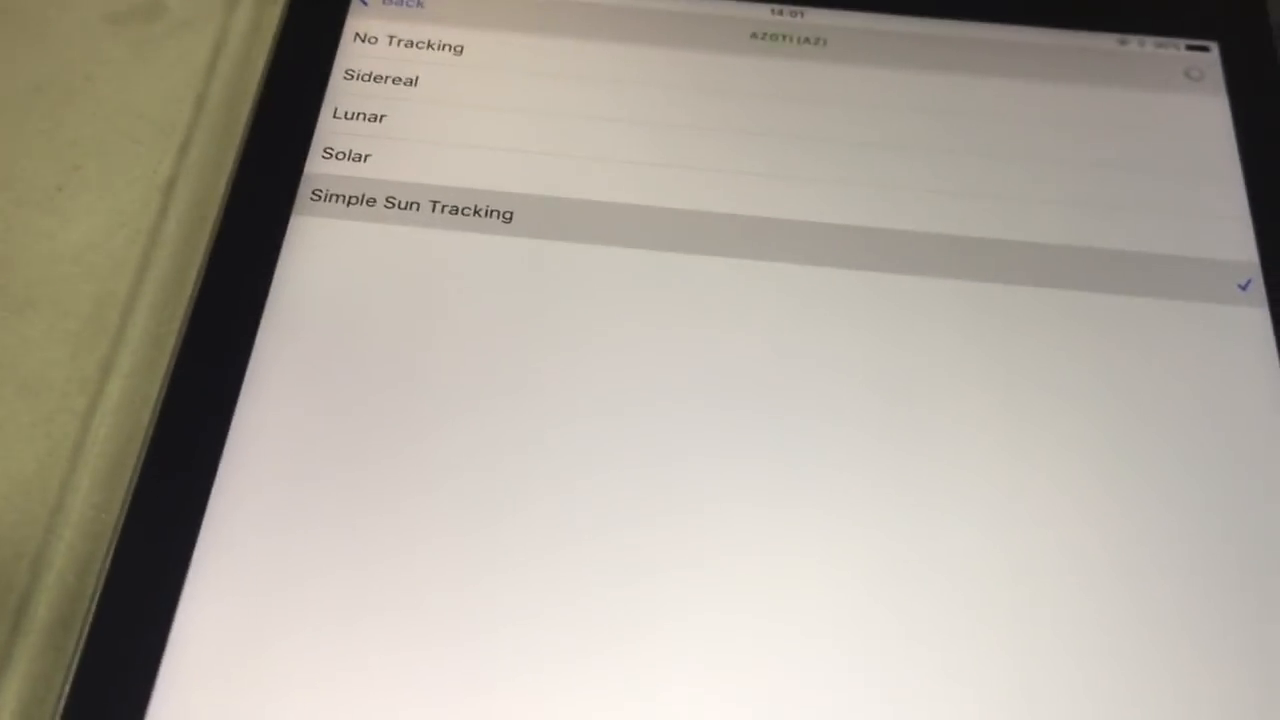